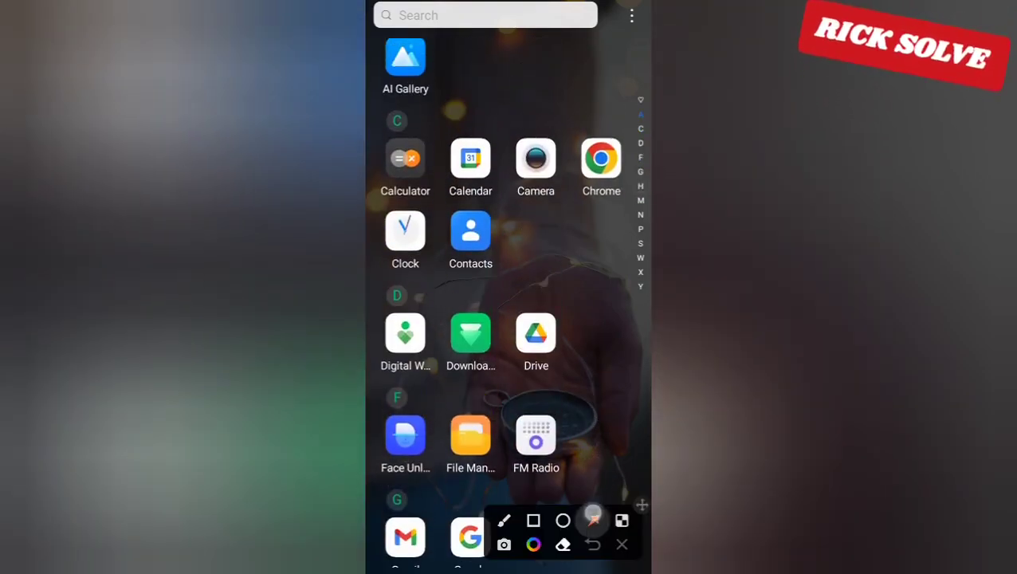
Launch Google Drive from the app drawer and show its navigation menu of sections
left_click(535, 334)
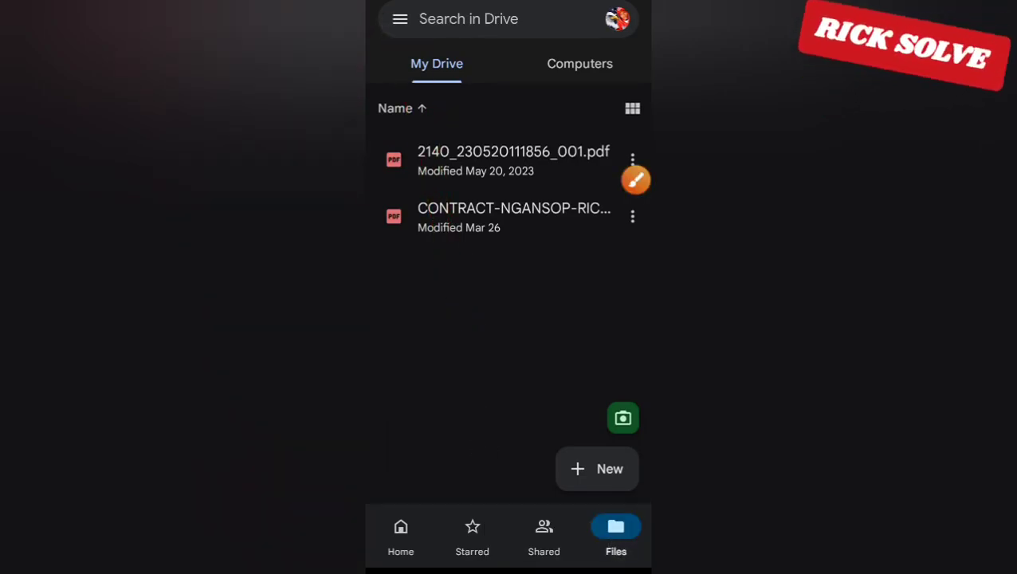
left_click(399, 18)
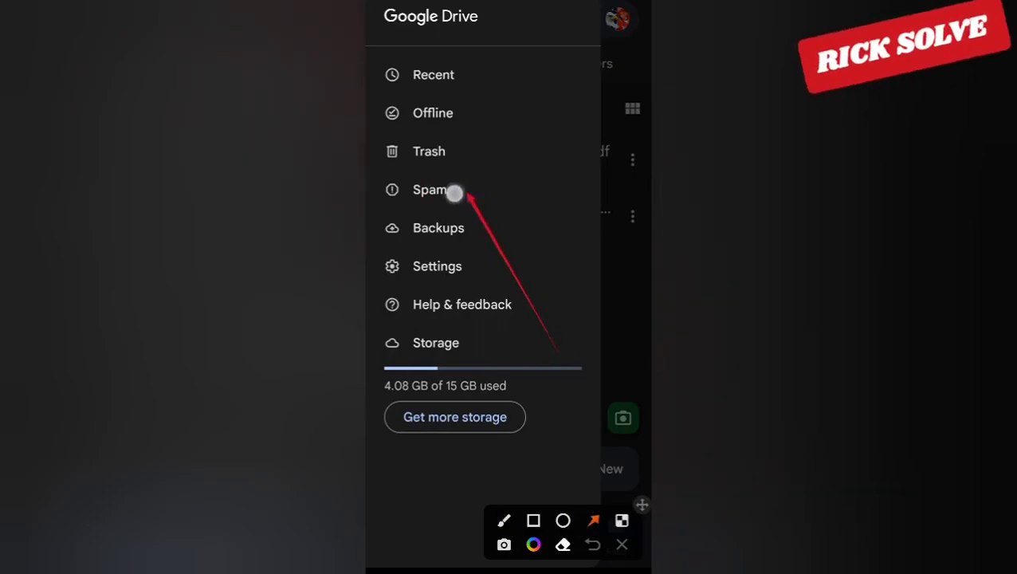
Choose Spam from the Drive navigation drawer to view the empty spam folder
left_click(431, 190)
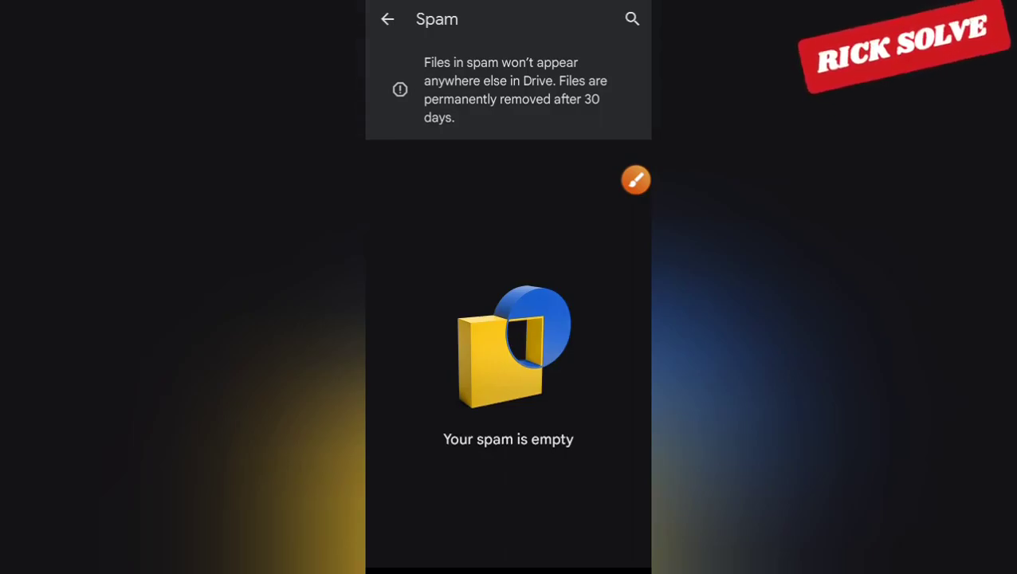
Leave the empty Spam section and return to the My Drive list with two PDFs
left_click(636, 179)
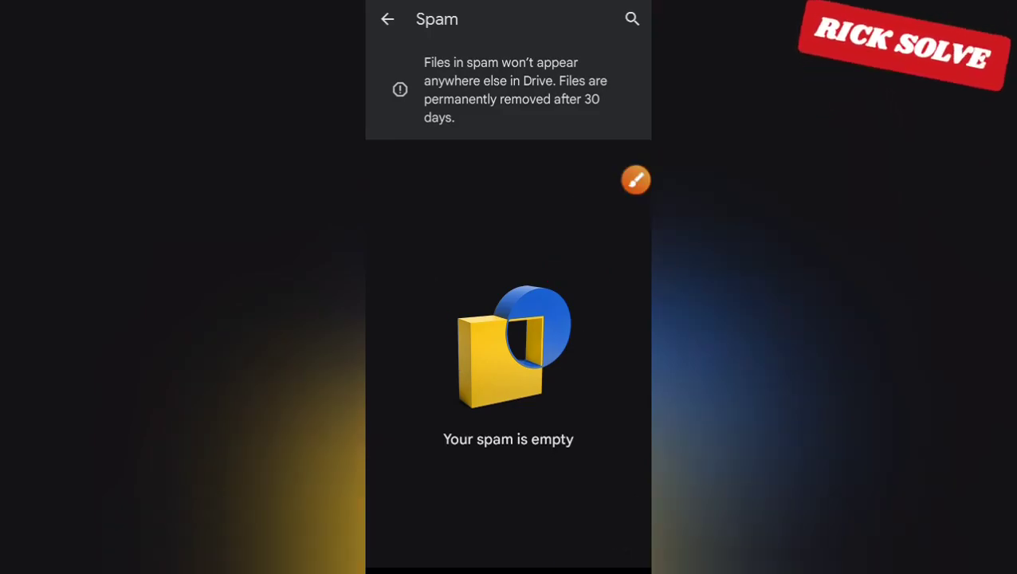
left_click(388, 19)
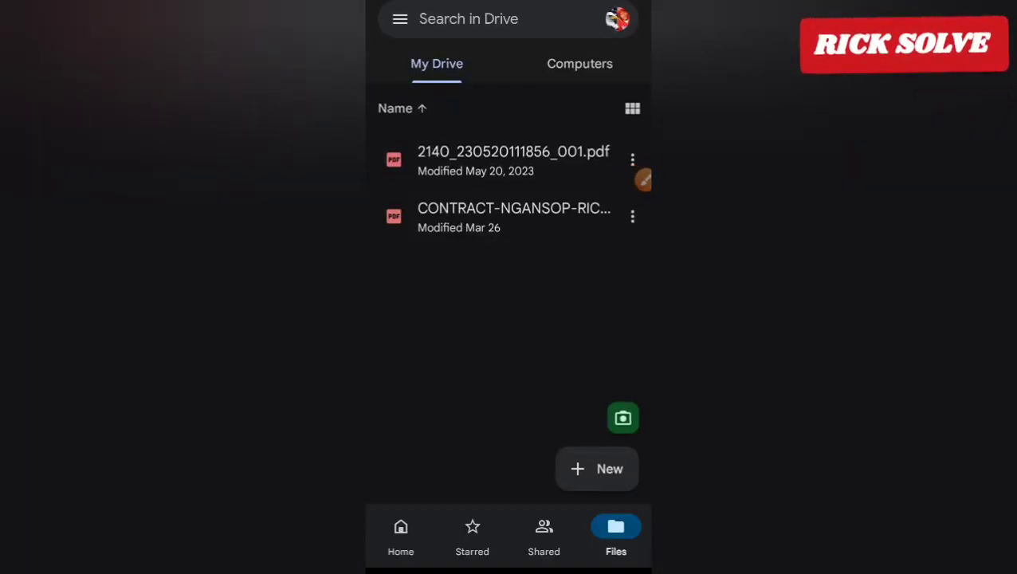